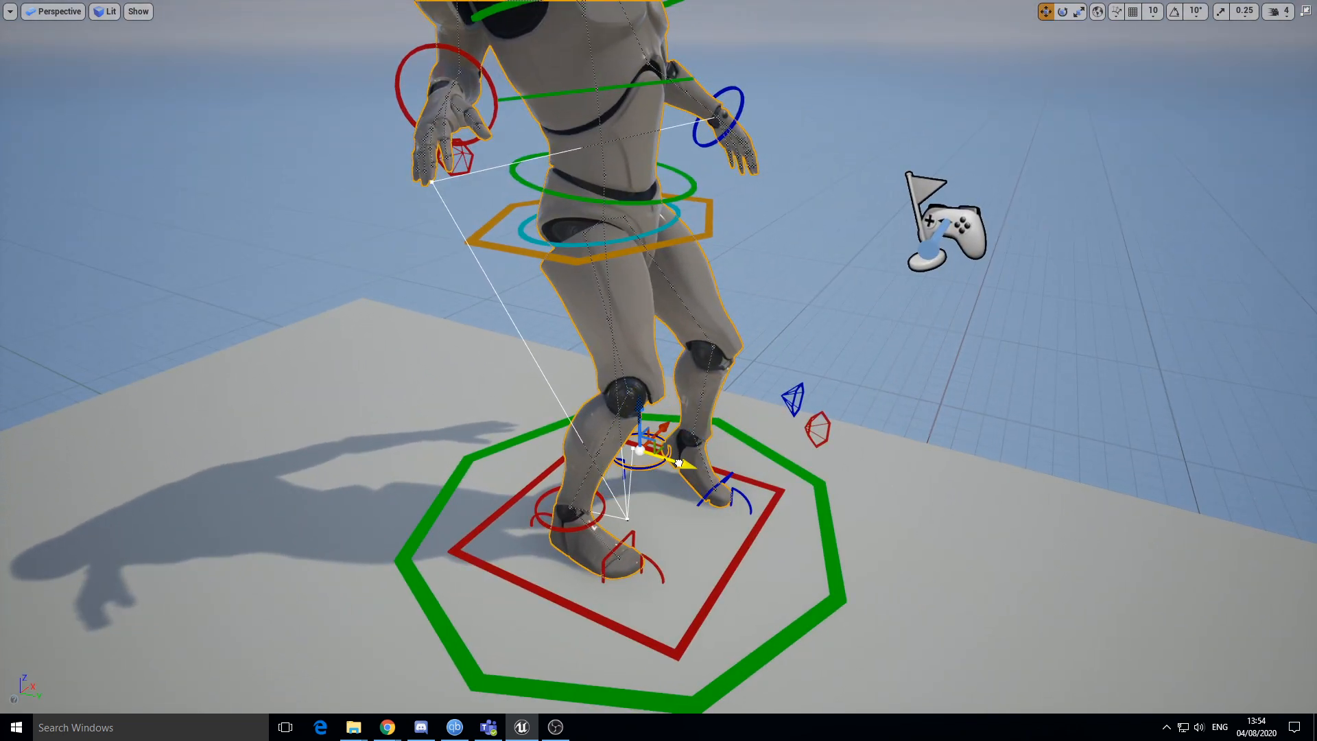
# Lift the mannequin's foot IK control off the ground and adjust its raised position
pyautogui.moveTo(672, 462); pyautogui.dragTo(713, 475)
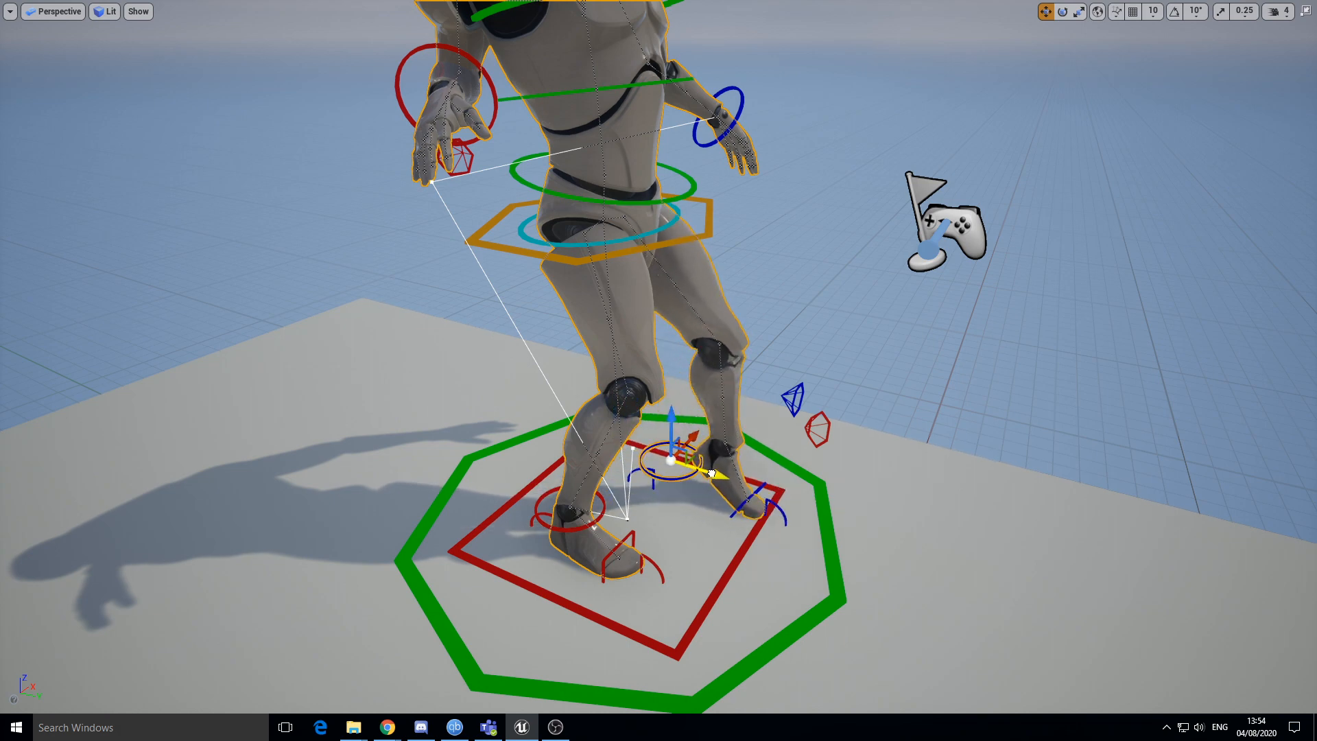
pyautogui.moveTo(672, 466); pyautogui.dragTo(676, 353)
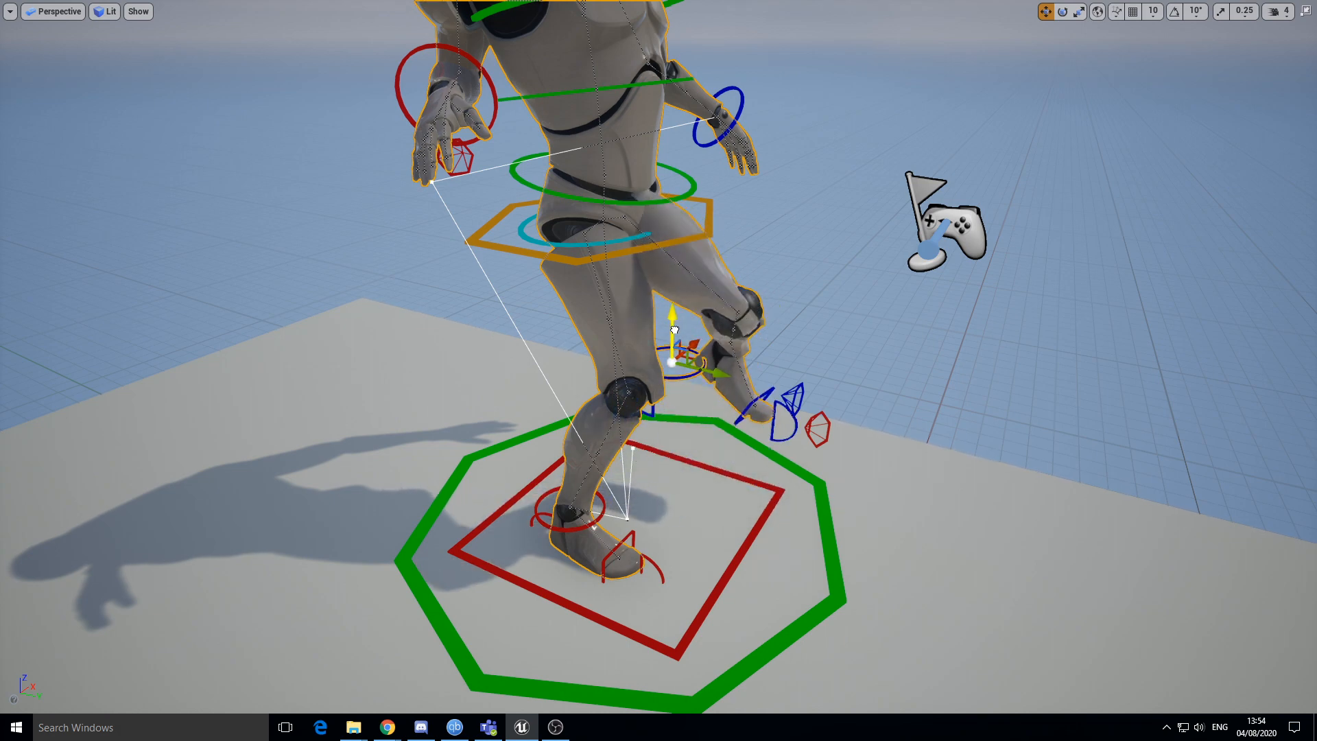
pyautogui.moveTo(672, 353); pyautogui.dragTo(668, 436)
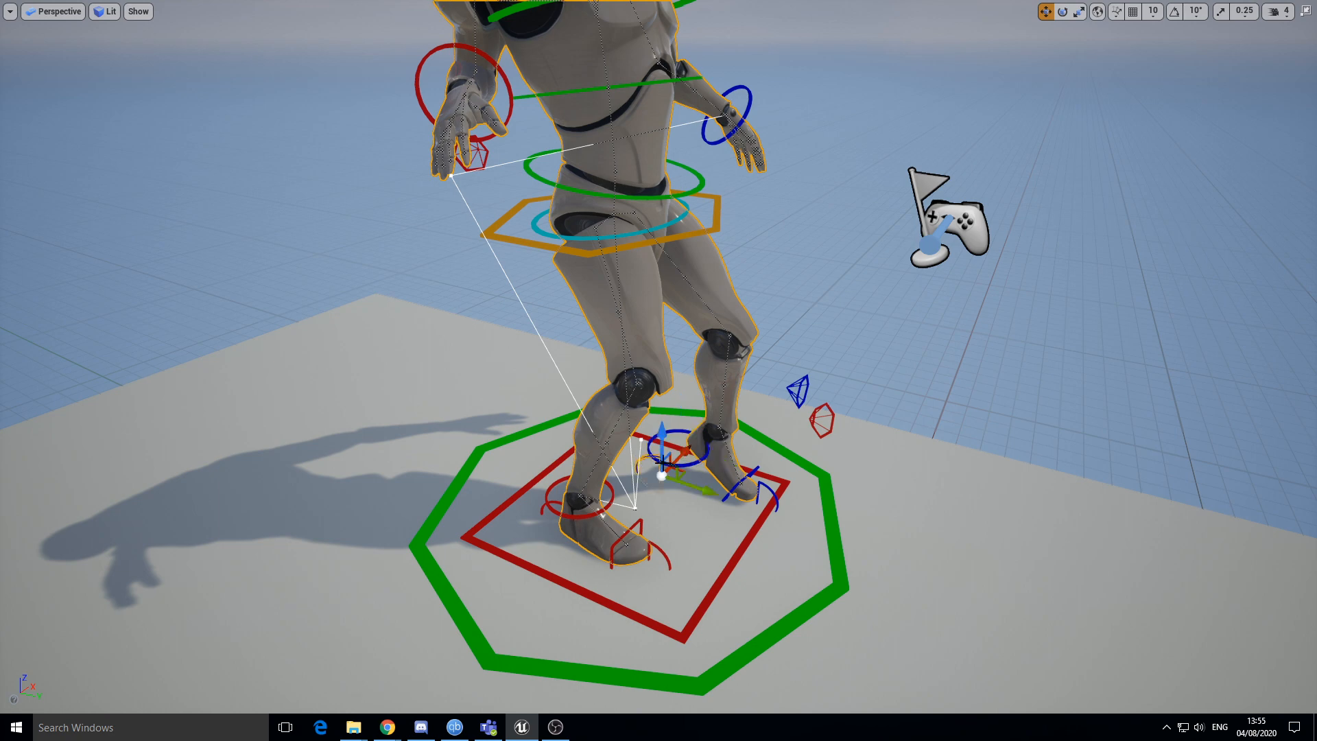
# Set the foot down out toward the red square's corner, then maximize the viewport
pyautogui.moveTo(672, 466); pyautogui.dragTo(718, 491)
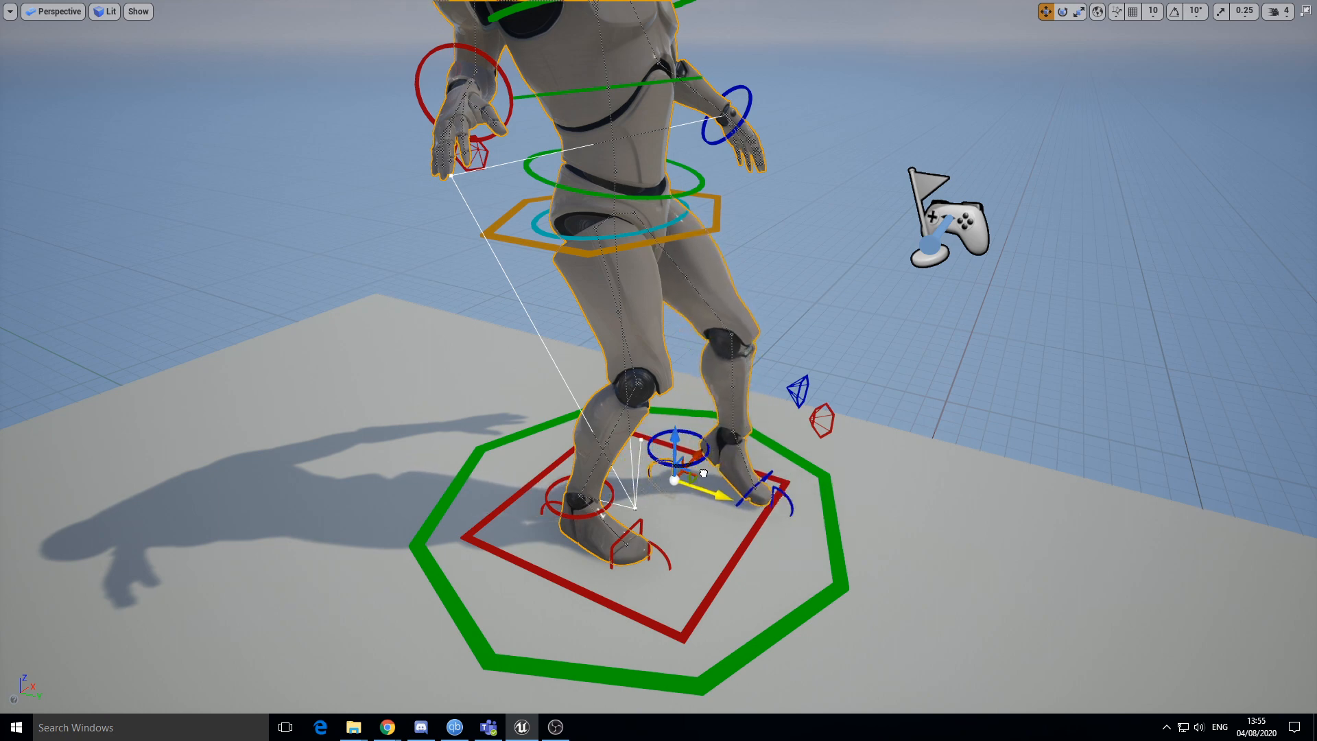
pyautogui.moveTo(681, 474); pyautogui.dragTo(795, 495)
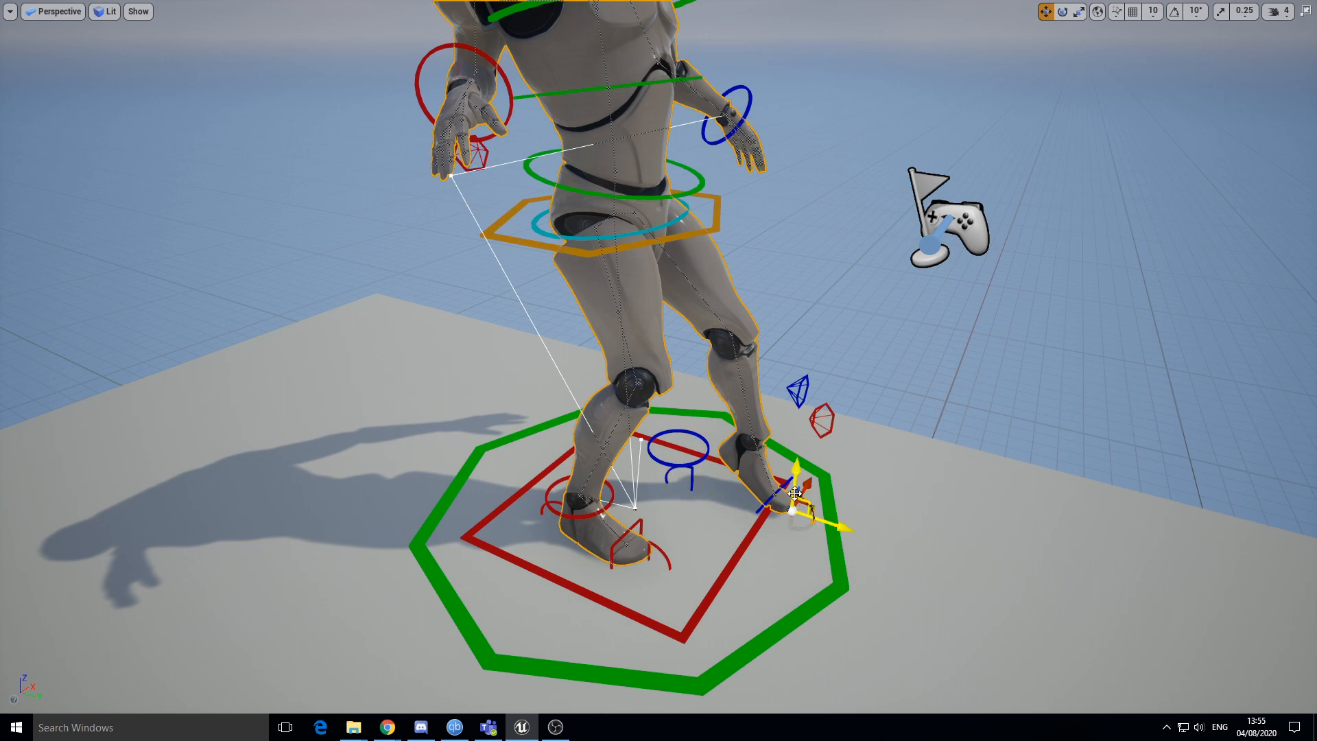
pyautogui.click(1061, 11)
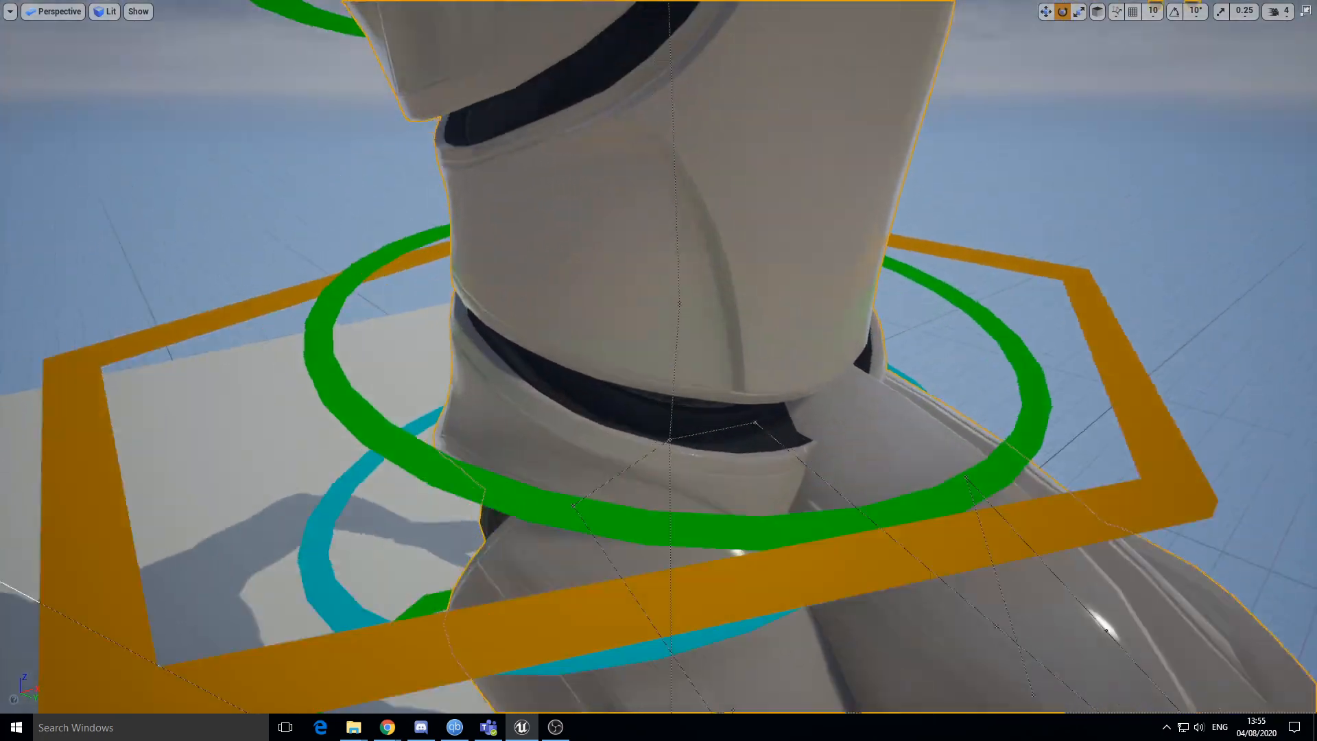
# Inspect the Mannequin_ControlRig_Take1 sequence tracks and navigate the Content Browser to the ControlRig folder
pyautogui.scroll(-3)
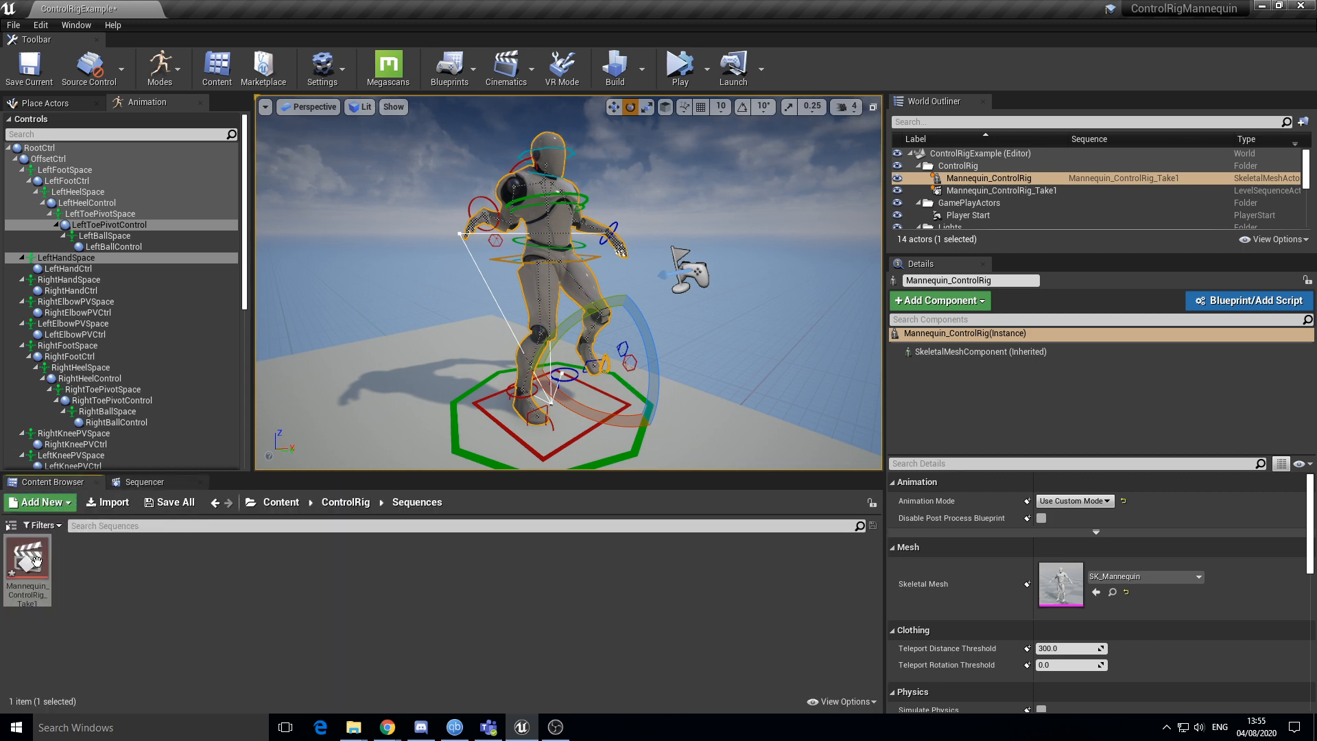
pyautogui.moveTo(27, 567)
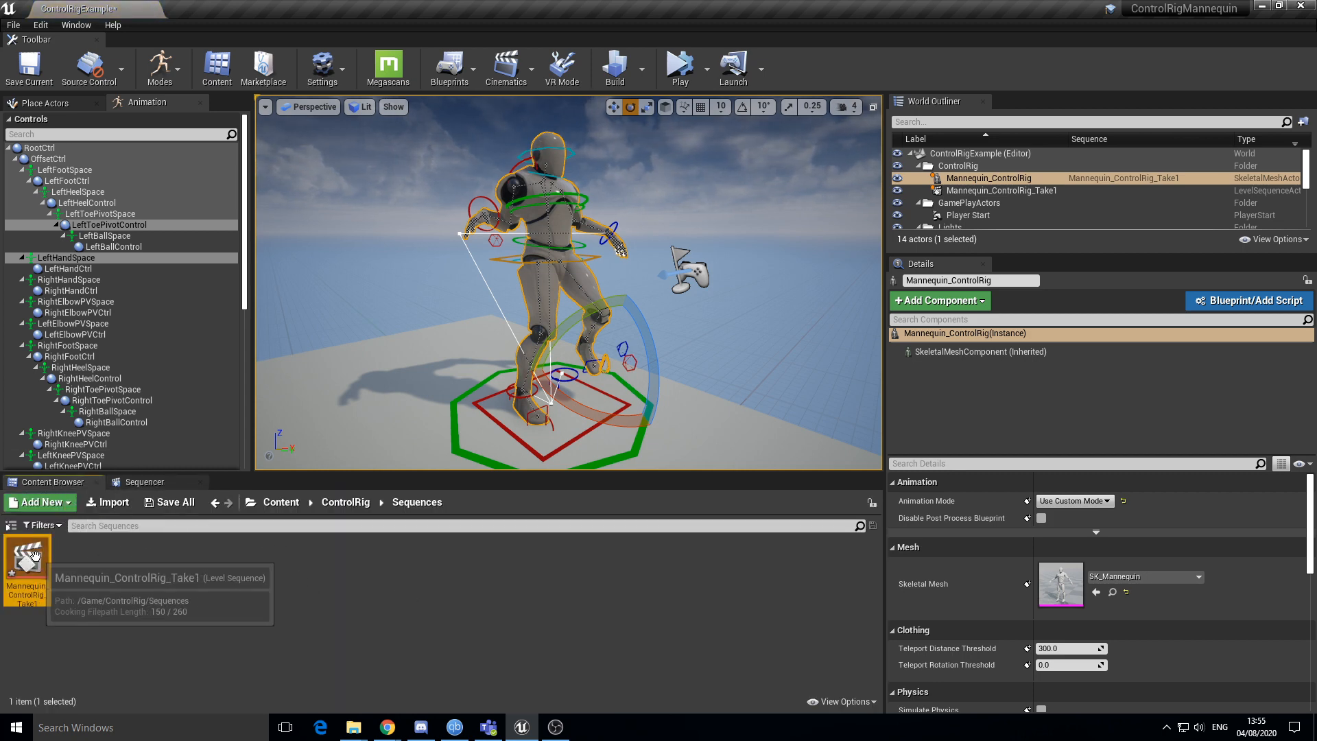
pyautogui.click(144, 482)
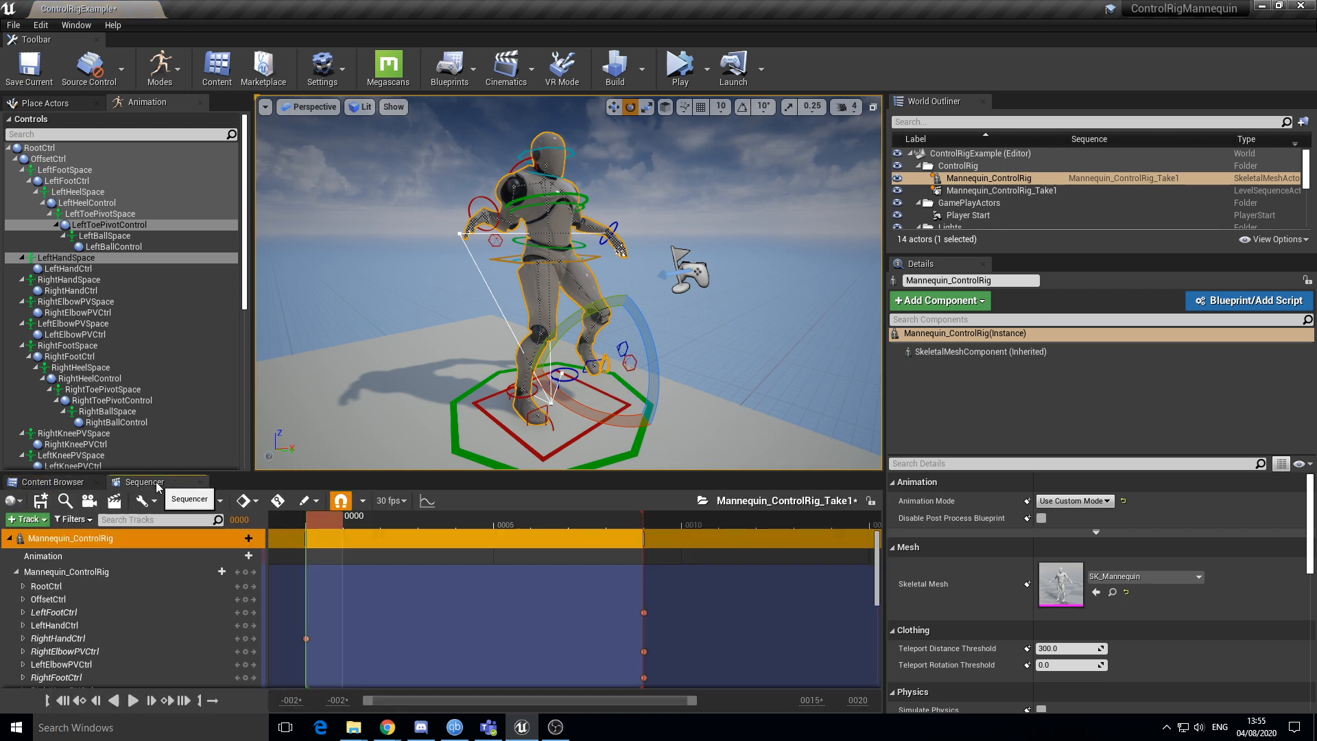
pyautogui.click(642, 525)
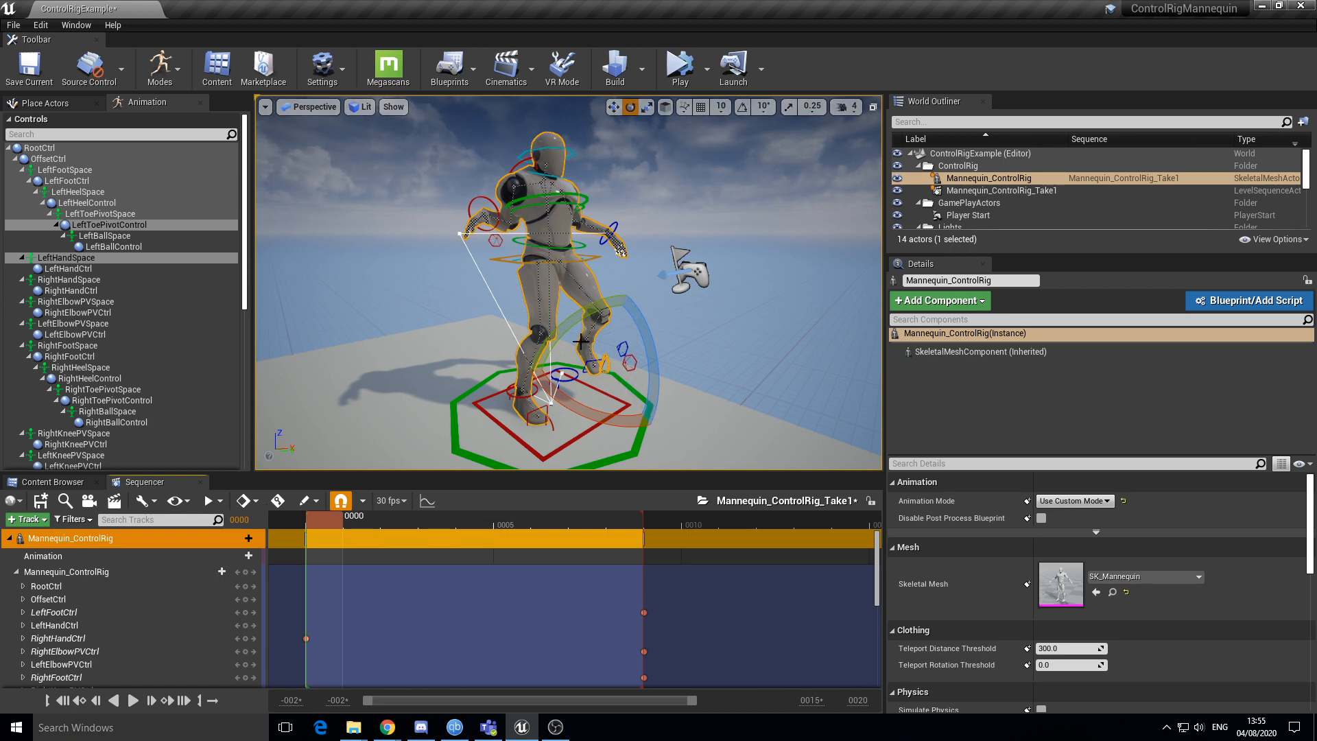
pyautogui.moveTo(259, 298)
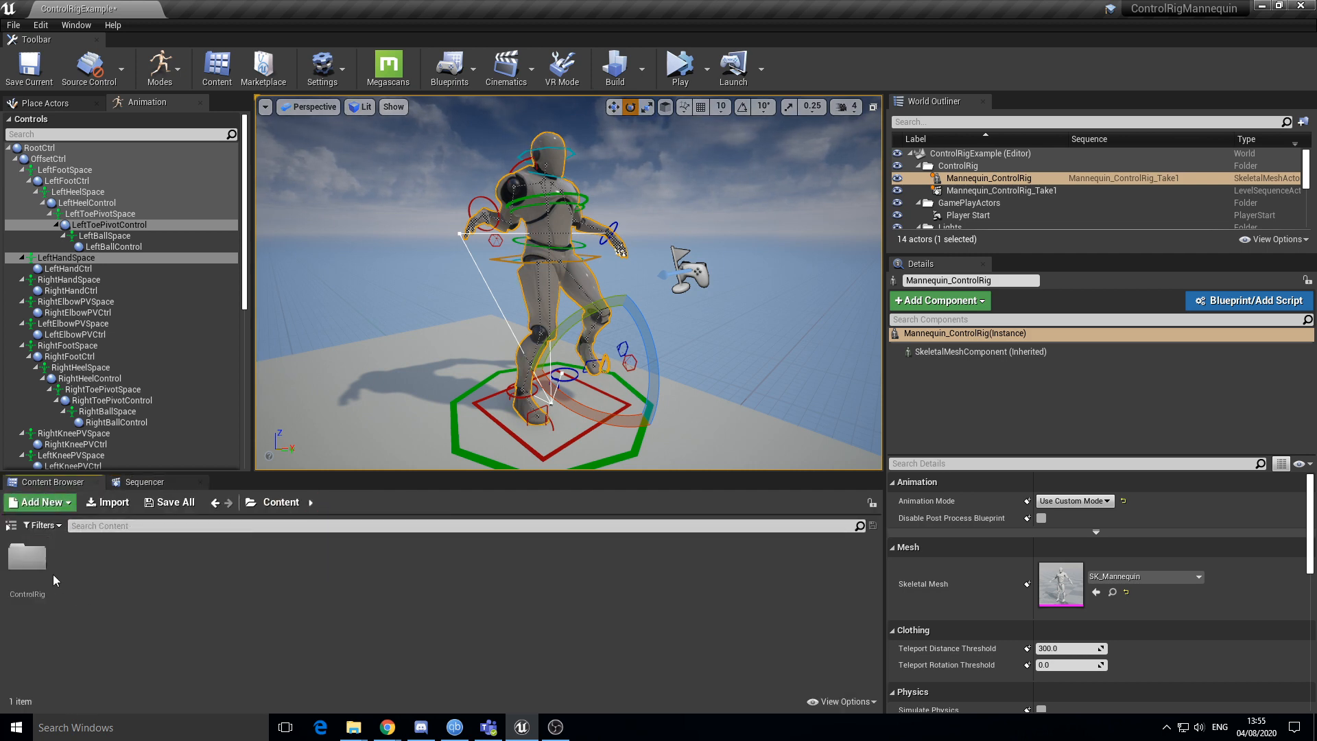
pyautogui.doubleClick(28, 557)
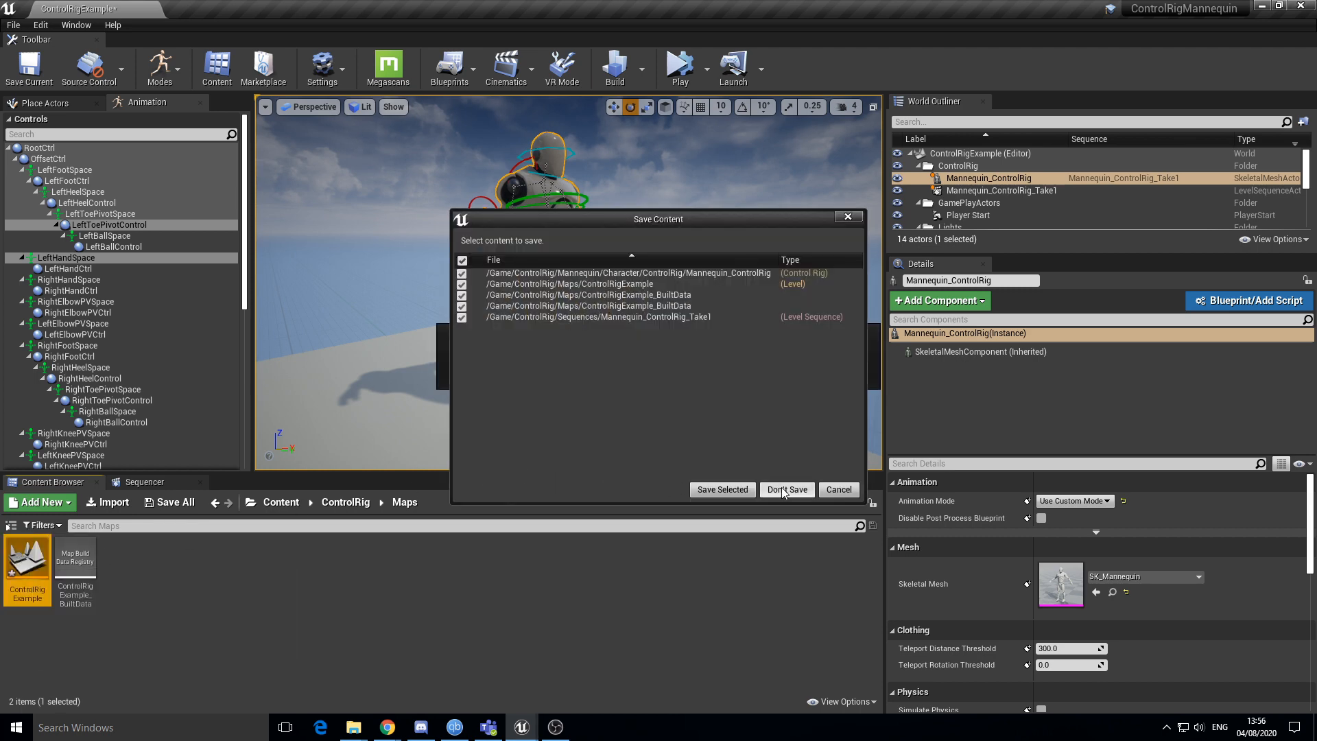
# Discard unsaved changes on reload and open Mannequin_ControlRig_Take1 for editing from the World Outliner
pyautogui.click(786, 489)
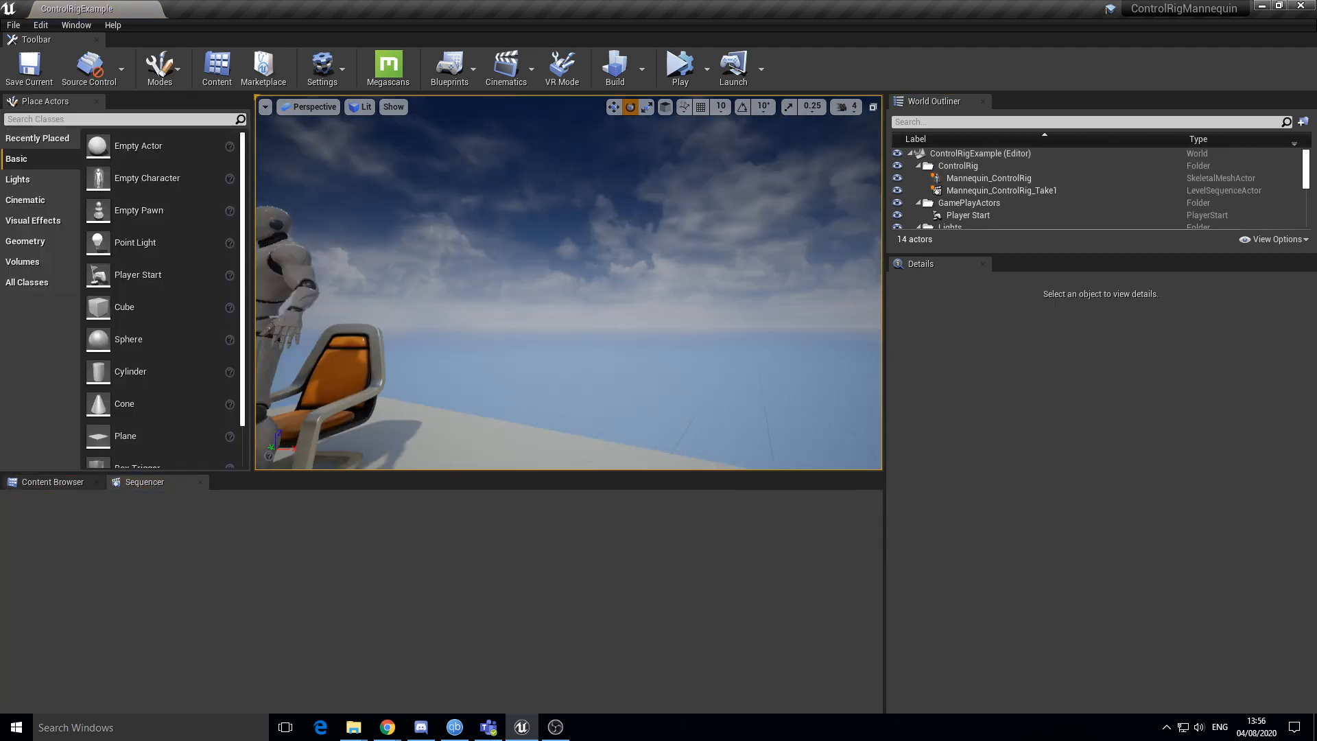
pyautogui.click(988, 178)
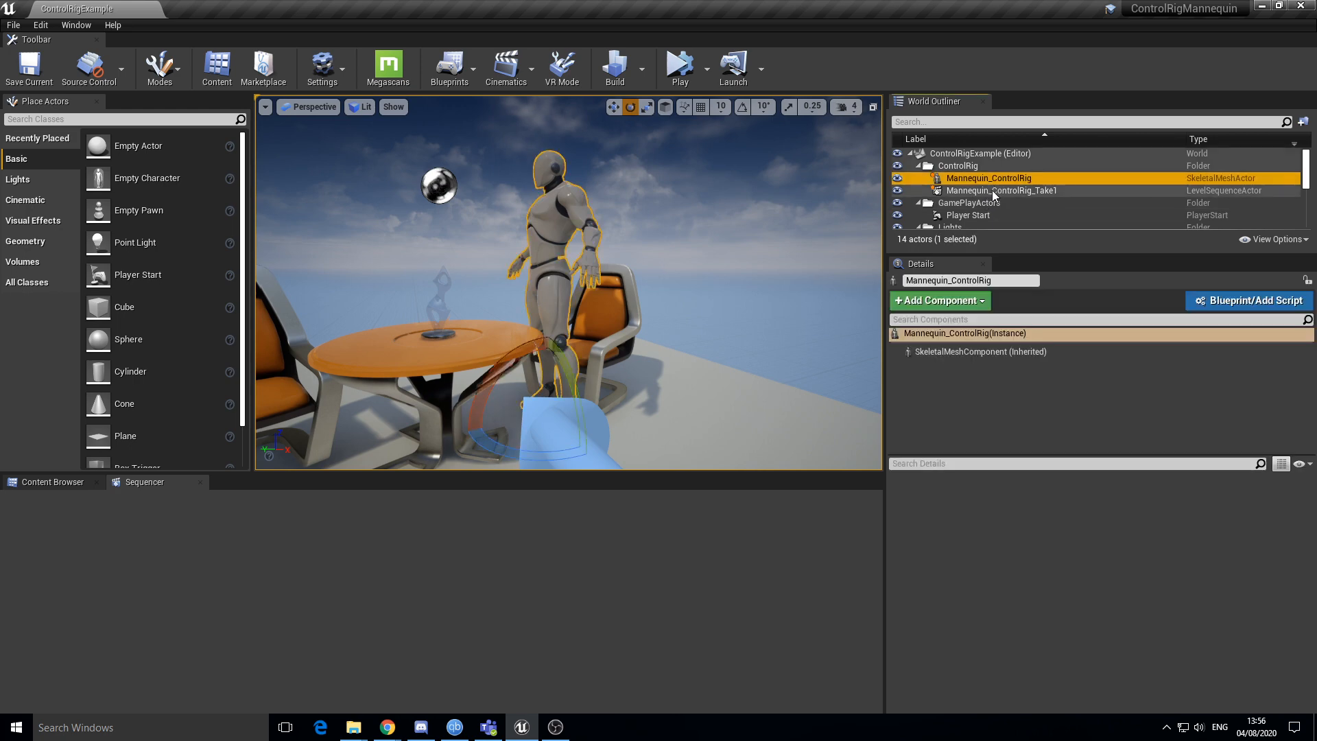
pyautogui.rightClick(1000, 190)
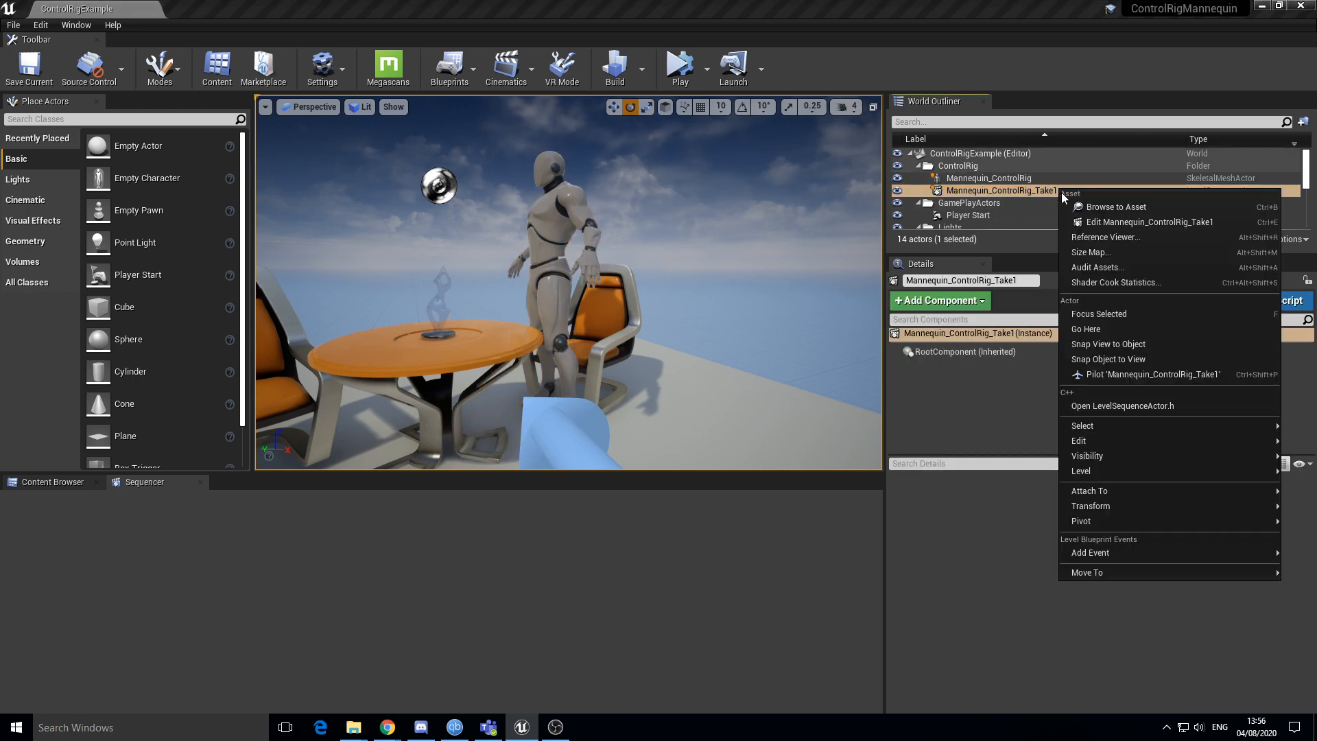
pyautogui.click(1147, 223)
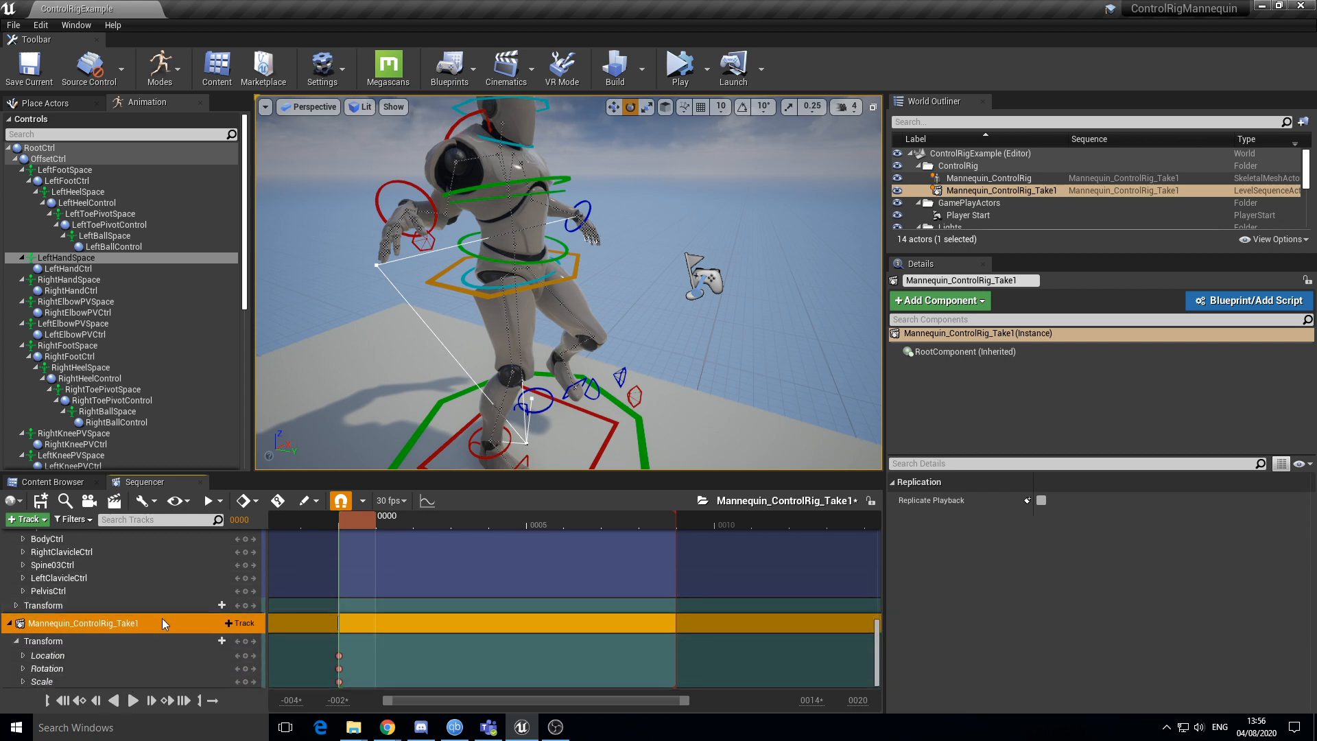
# Select the control rig and reposition the right hand at frame 1, toggling gizmo world/local space
pyautogui.scroll(-3)
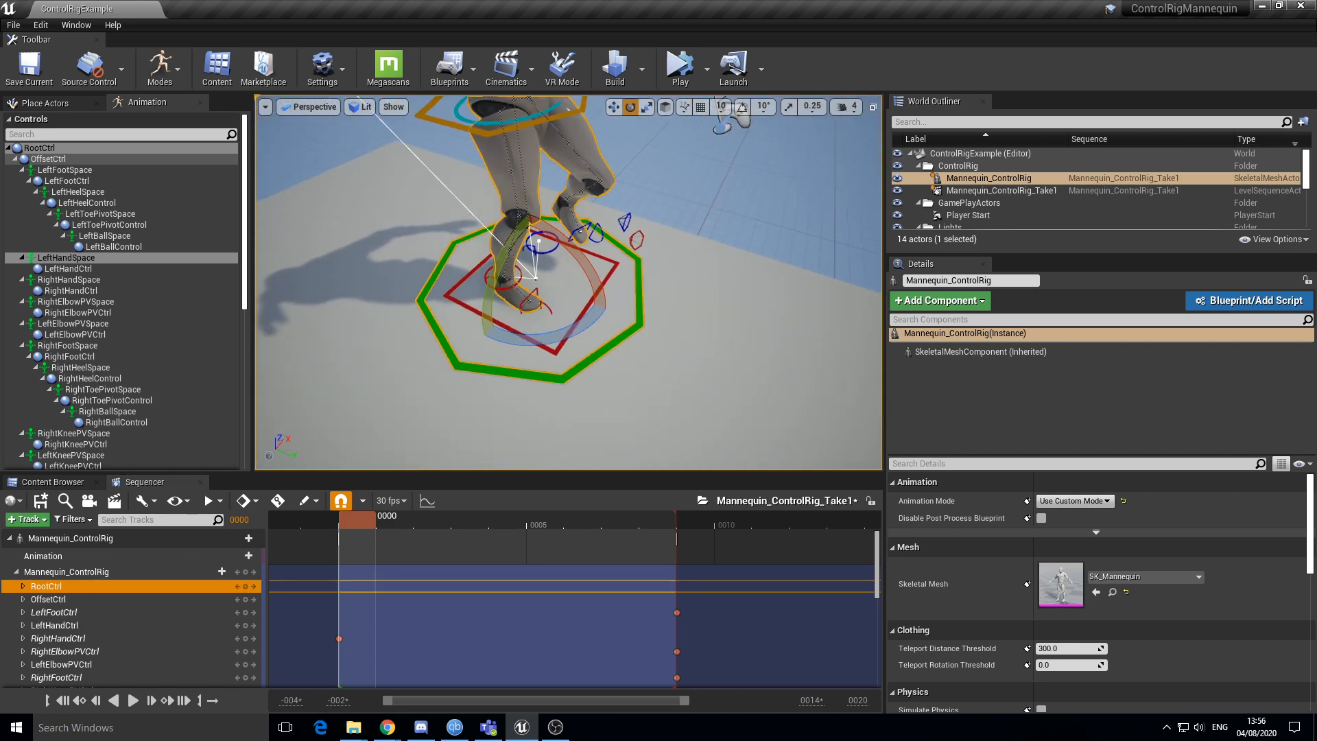
pyautogui.click(57, 638)
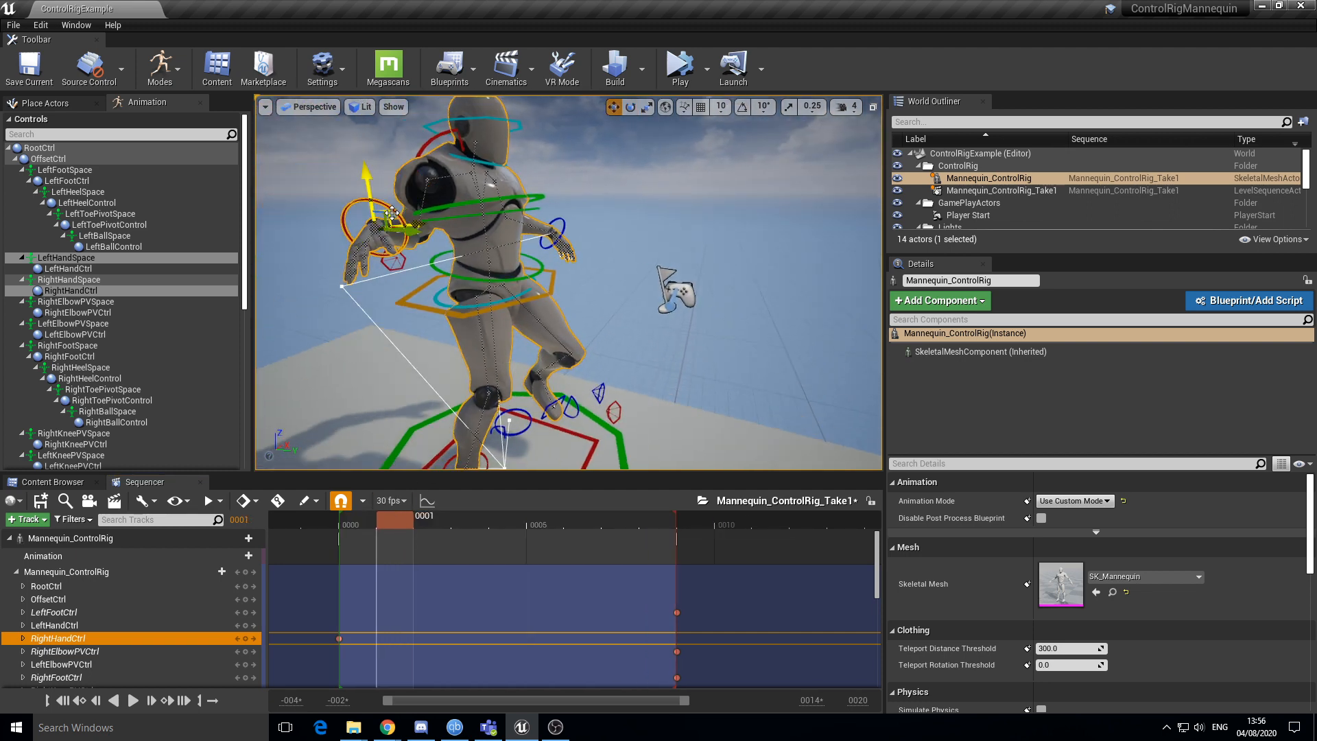
pyautogui.moveTo(390, 212); pyautogui.dragTo(419, 350)
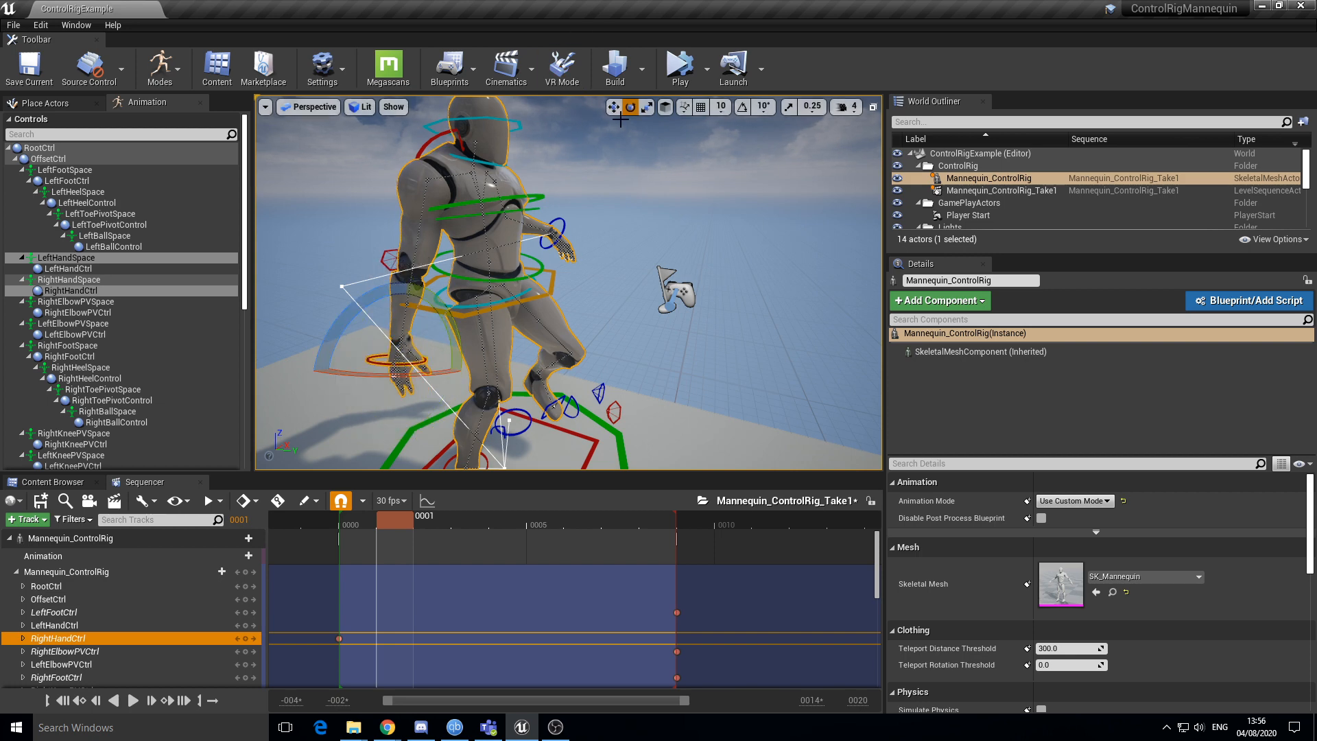
pyautogui.moveTo(666, 107)
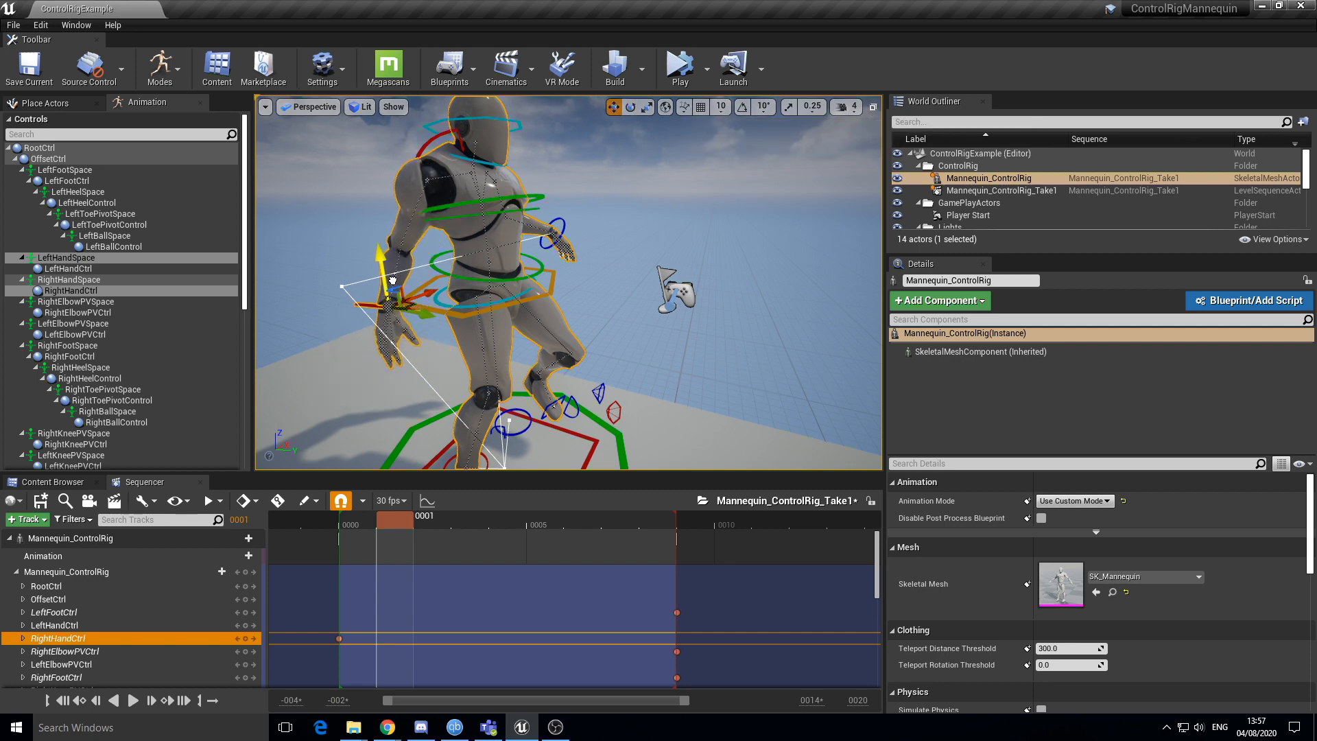
pyautogui.moveTo(391, 281); pyautogui.dragTo(402, 316)
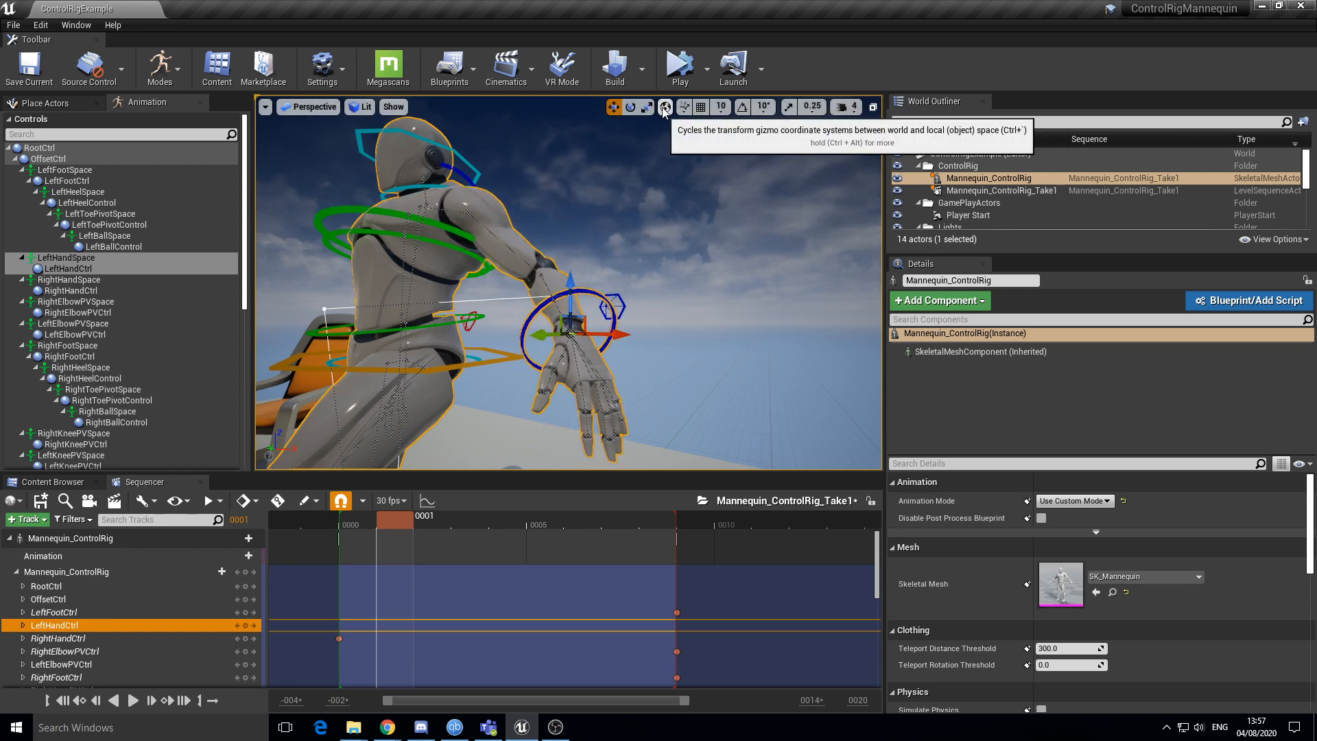
pyautogui.click(631, 107)
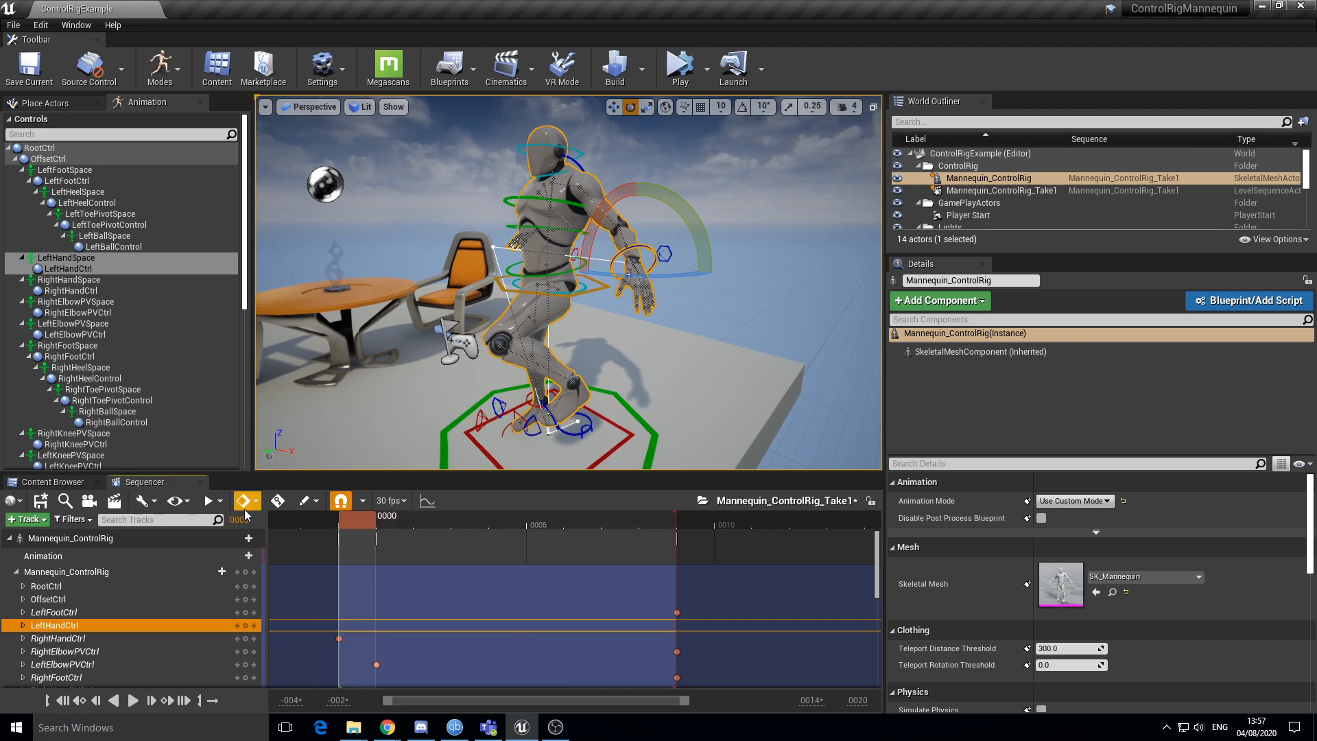
# Enable automatic keying with Key All from the Sequencer key options
pyautogui.click(245, 499)
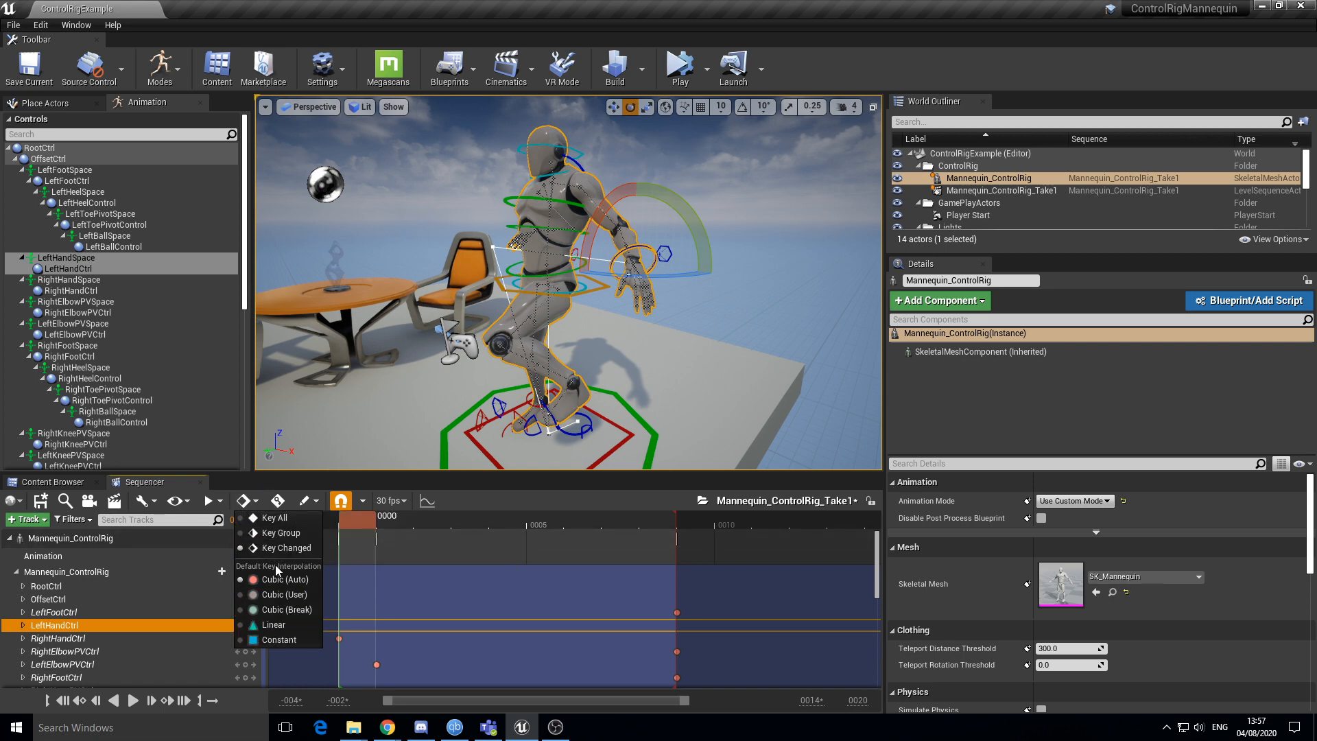
pyautogui.moveTo(343, 512)
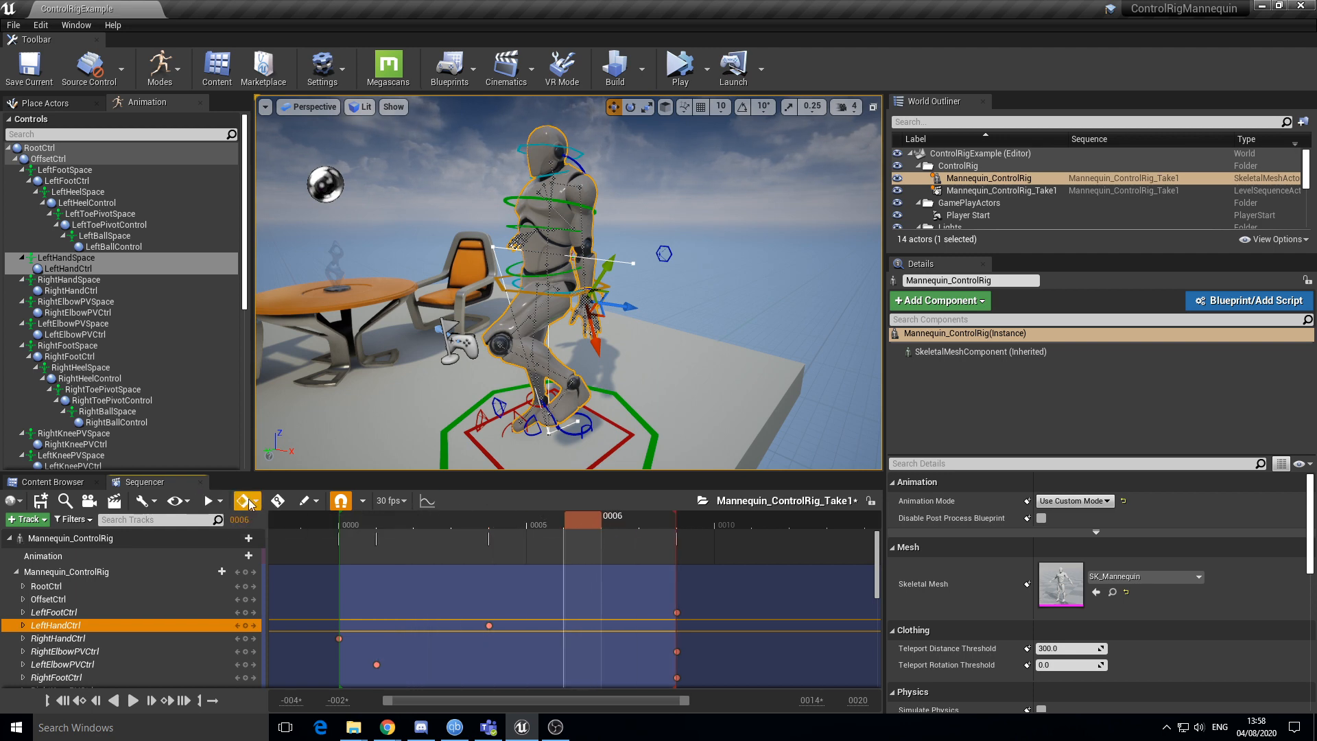
pyautogui.moveTo(246, 501)
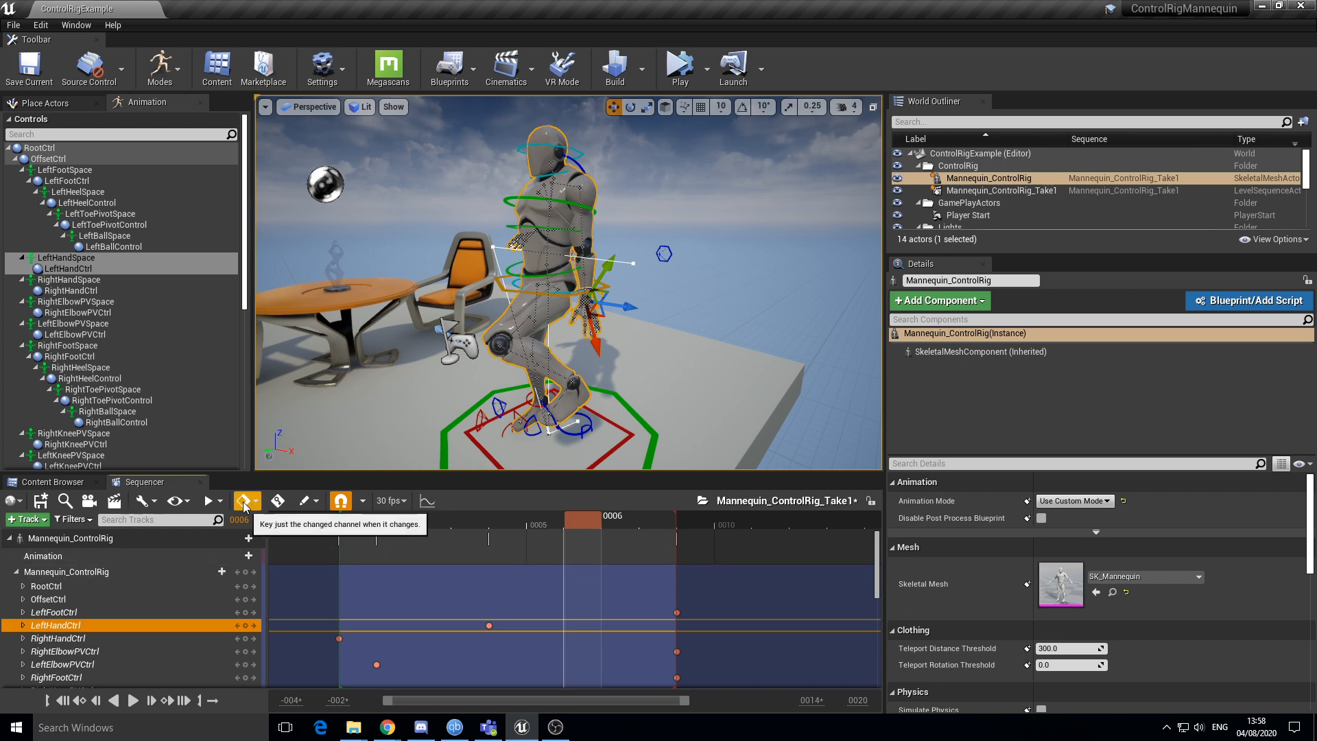
pyautogui.click(258, 500)
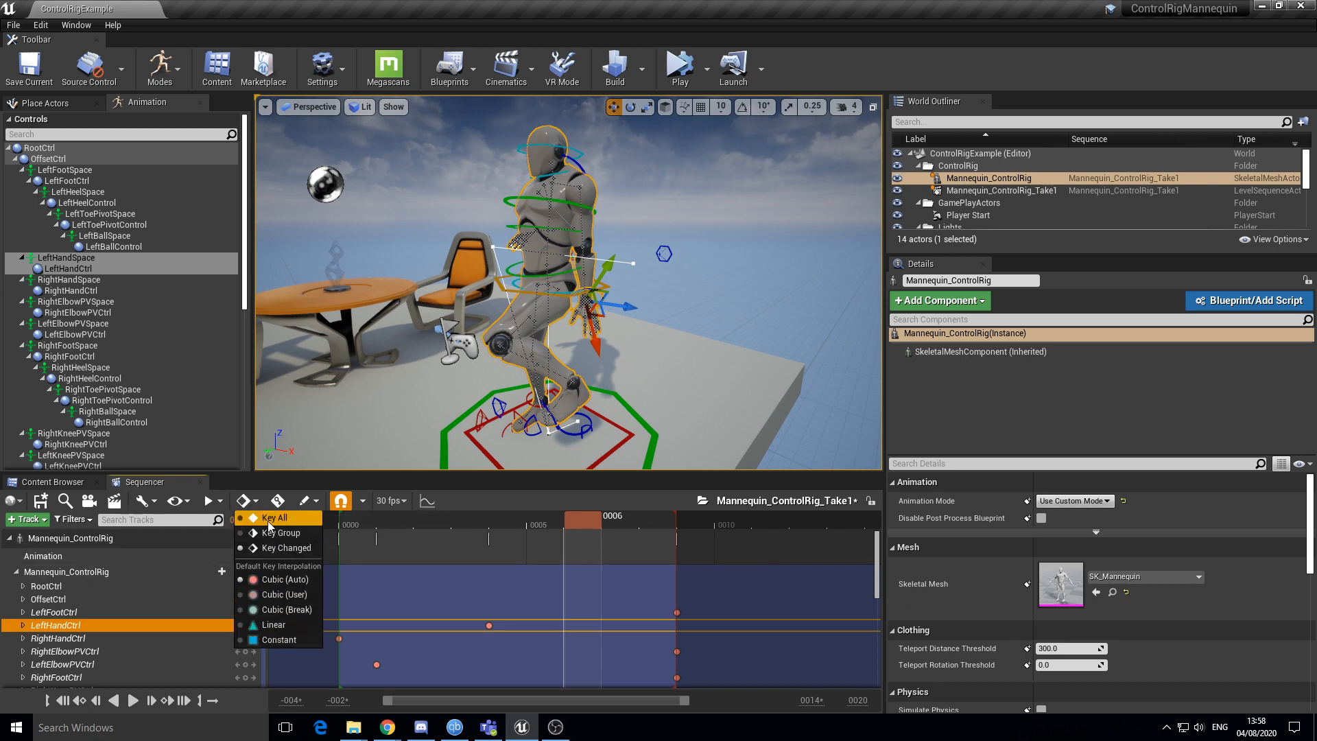
pyautogui.moveTo(279, 499)
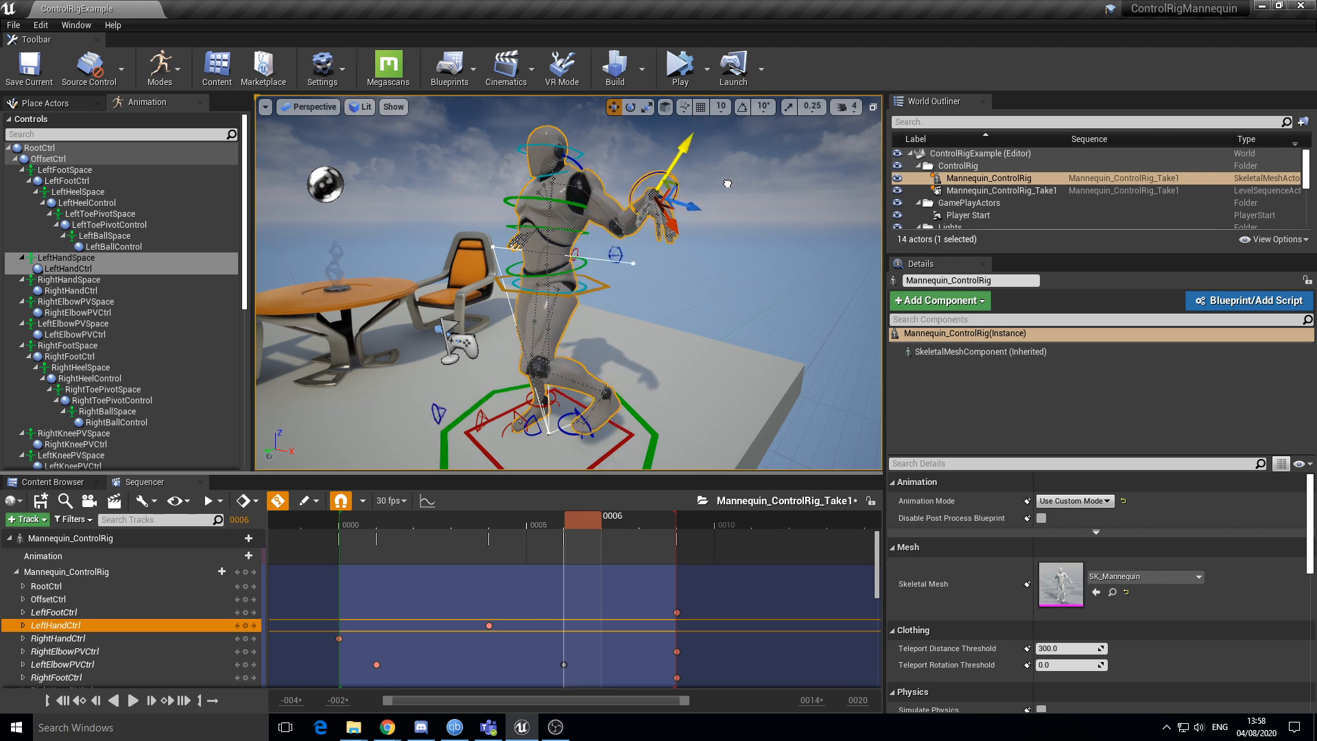
# Move the left hand control to test that automatic keying records the pose
pyautogui.moveTo(664, 155); pyautogui.dragTo(689, 168)
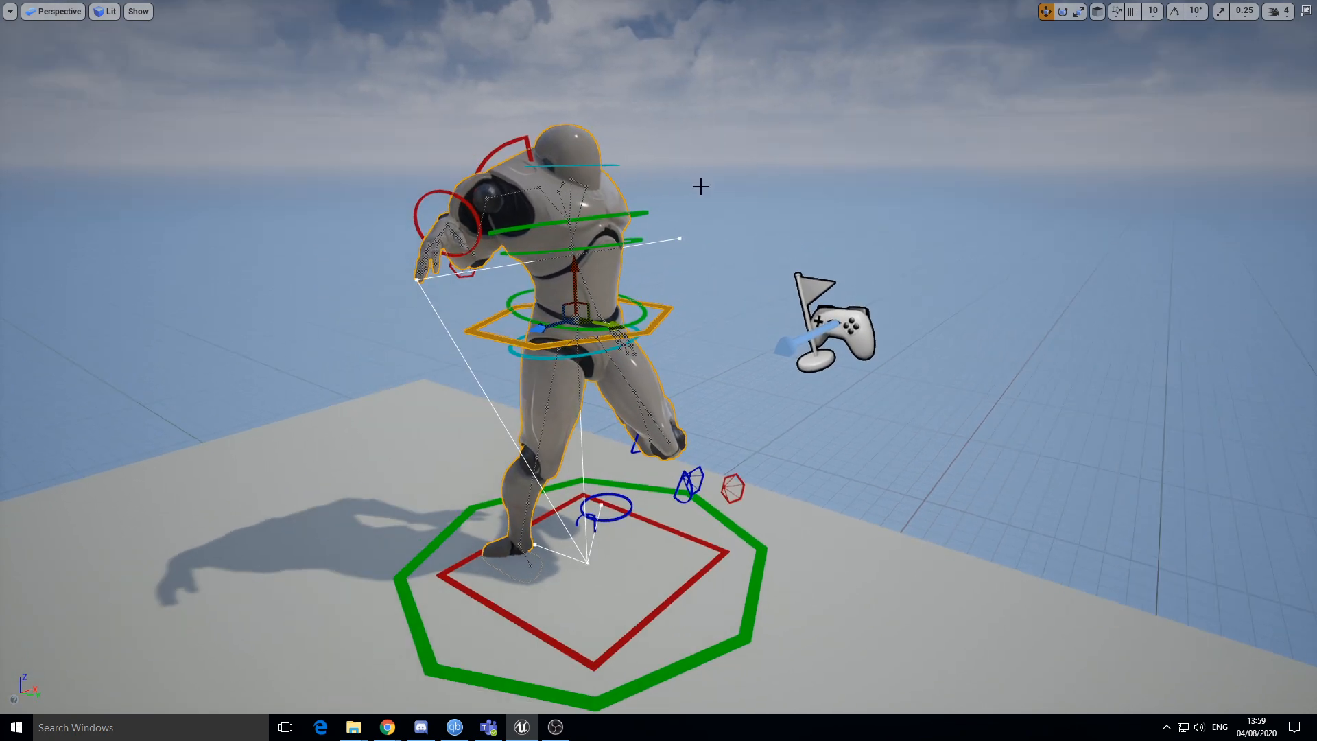
pyautogui.moveTo(706, 177)
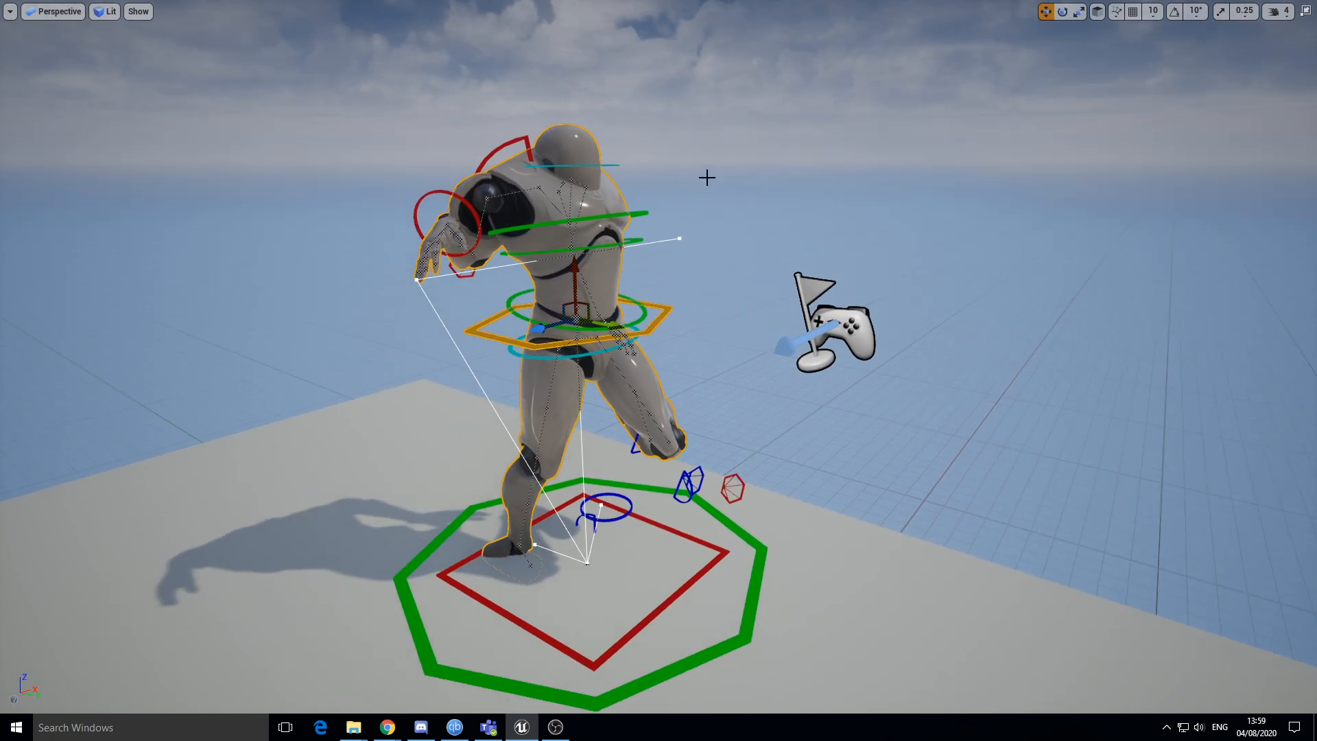